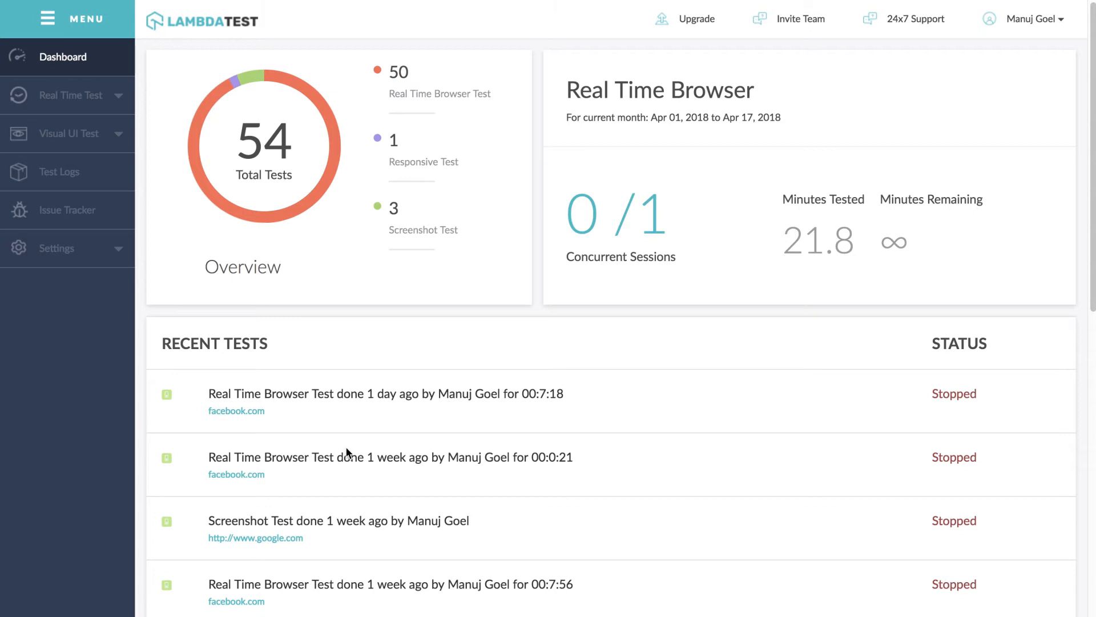
pyautogui.moveTo(103, 283)
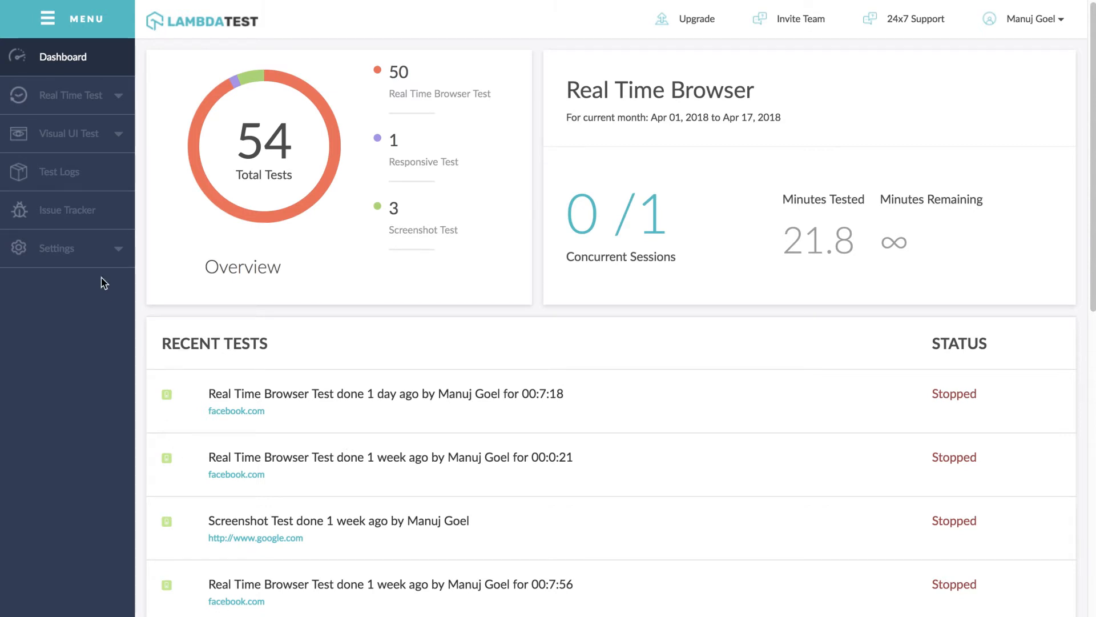
# Reach the Integrations settings page listing Jira, Slack, Asana and Trello plugins
pyautogui.click(56, 248)
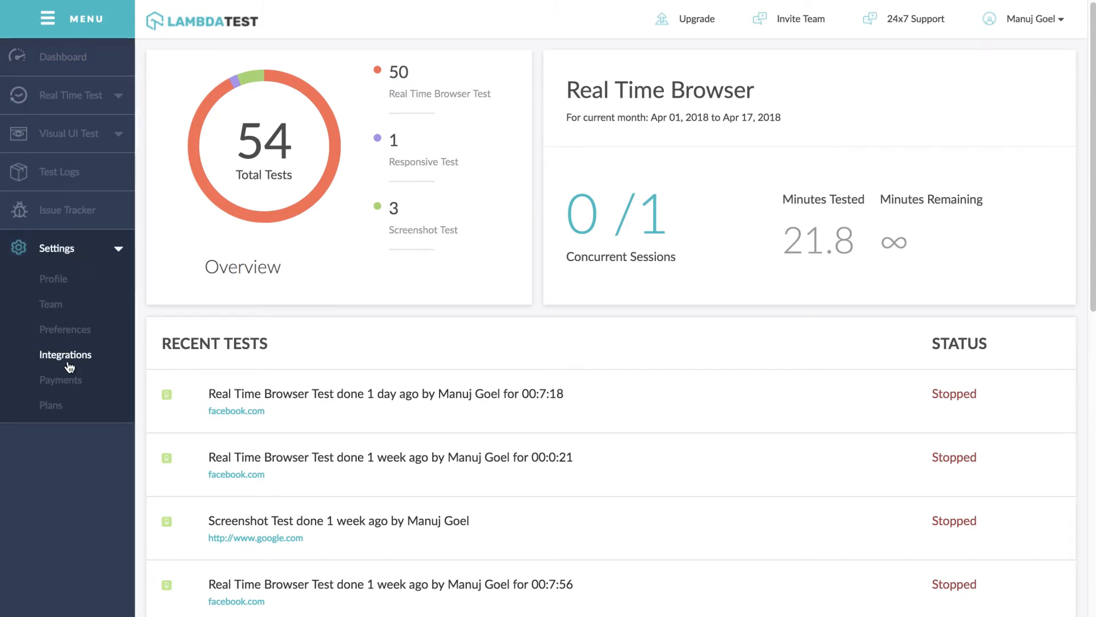
pyautogui.click(65, 354)
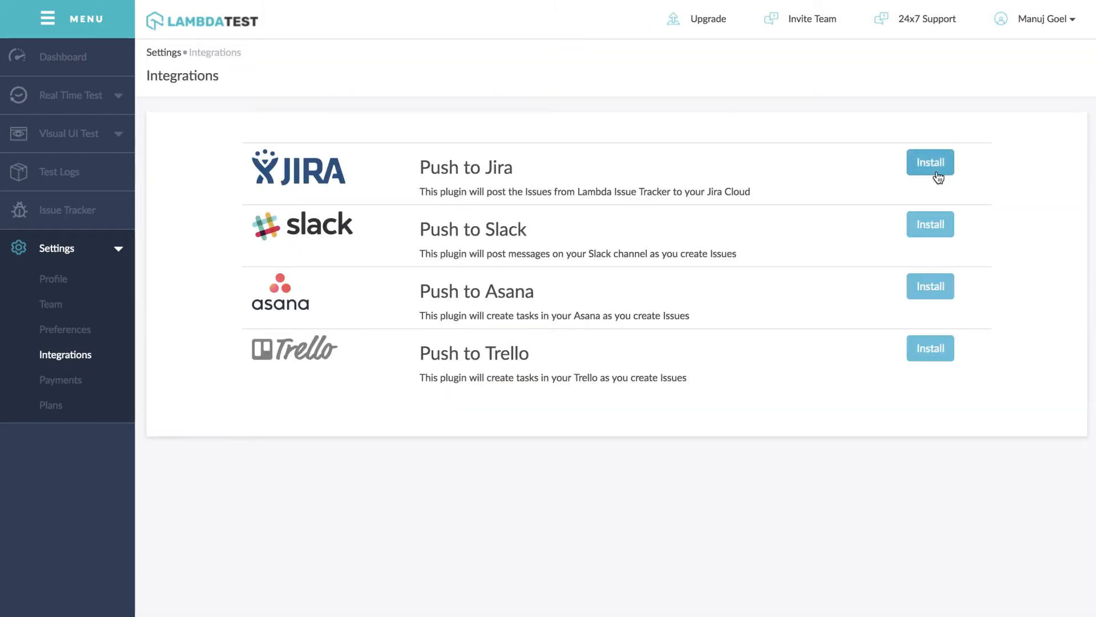
pyautogui.click(930, 162)
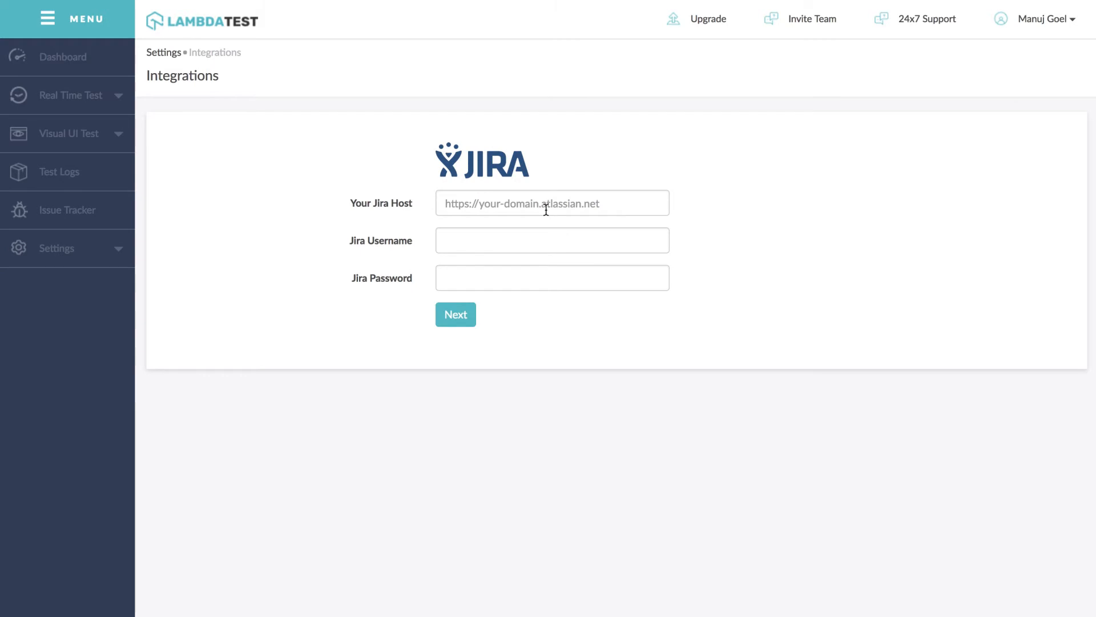
pyautogui.write('https://lambdatest.atlassian.net')
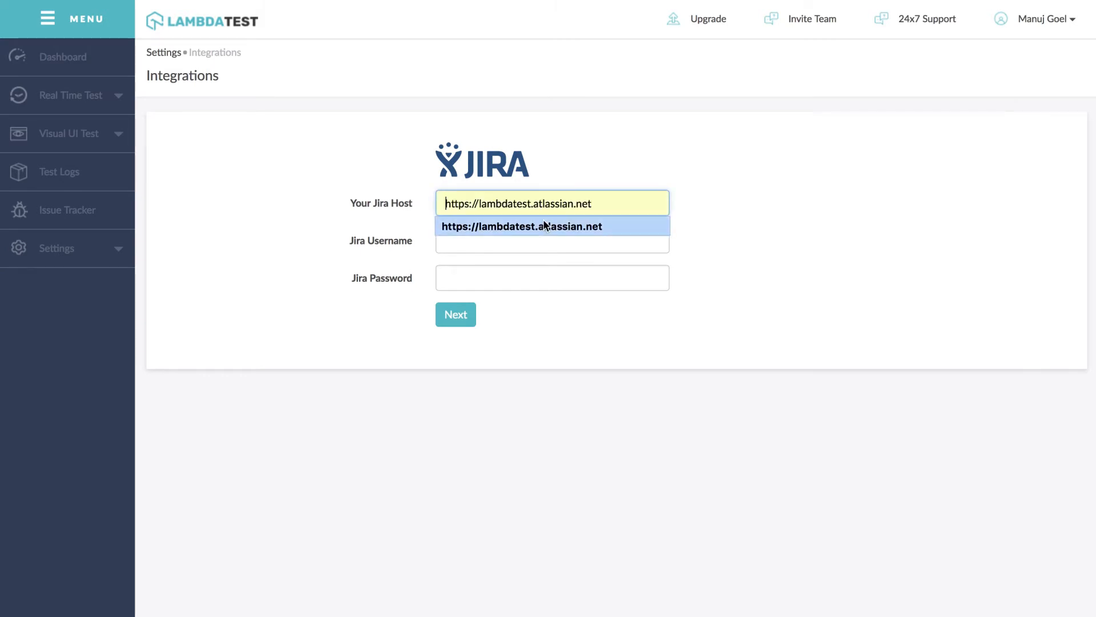
pyautogui.write('mu')
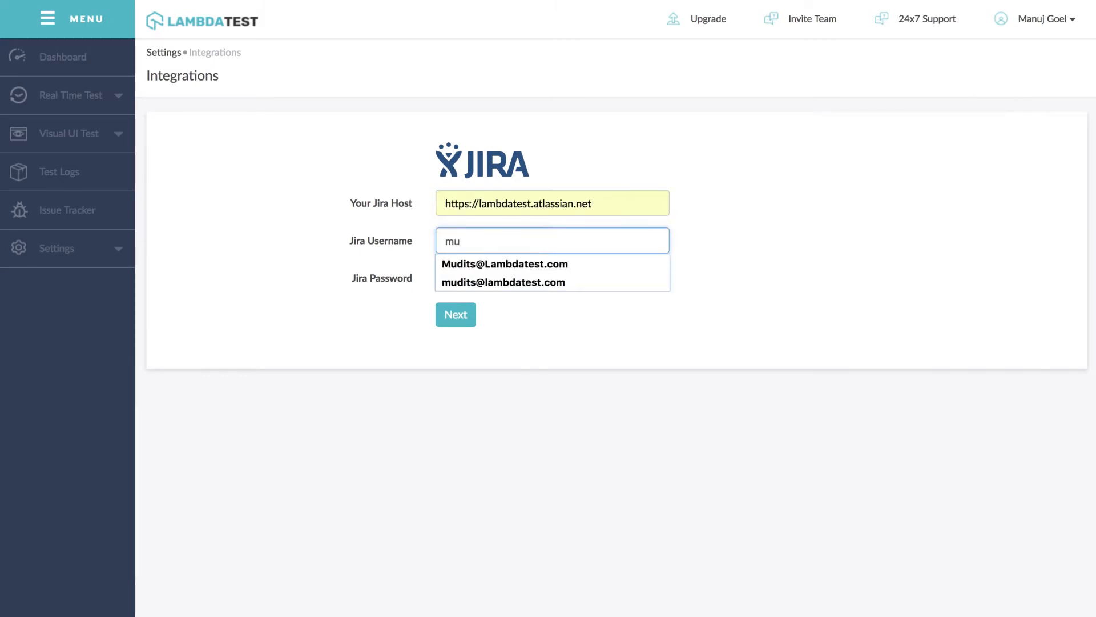
pyautogui.click(502, 283)
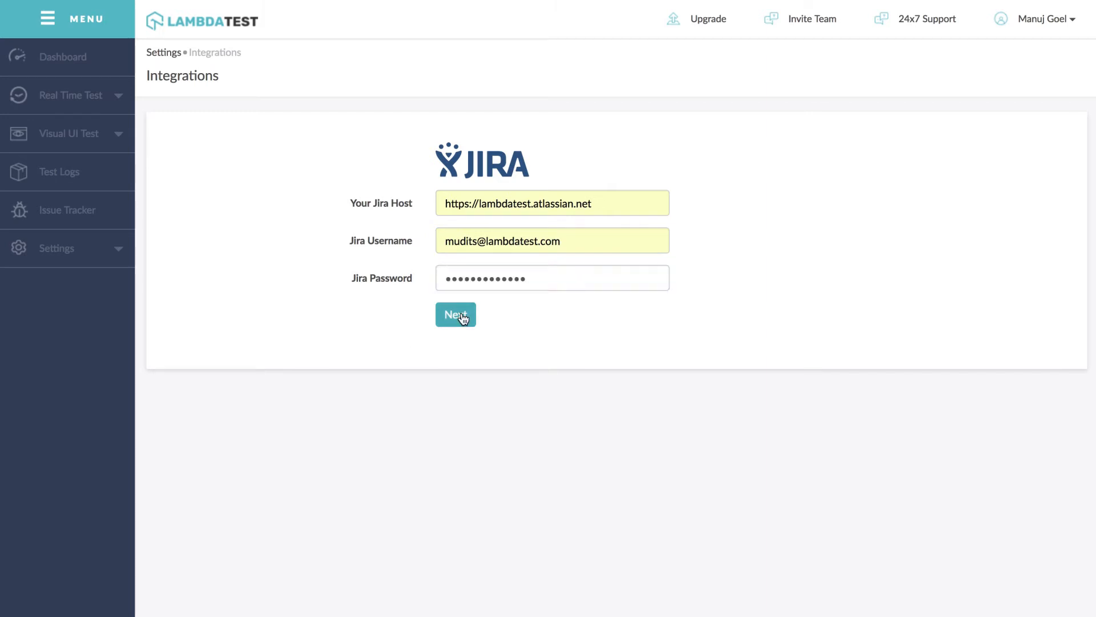
pyautogui.click(455, 315)
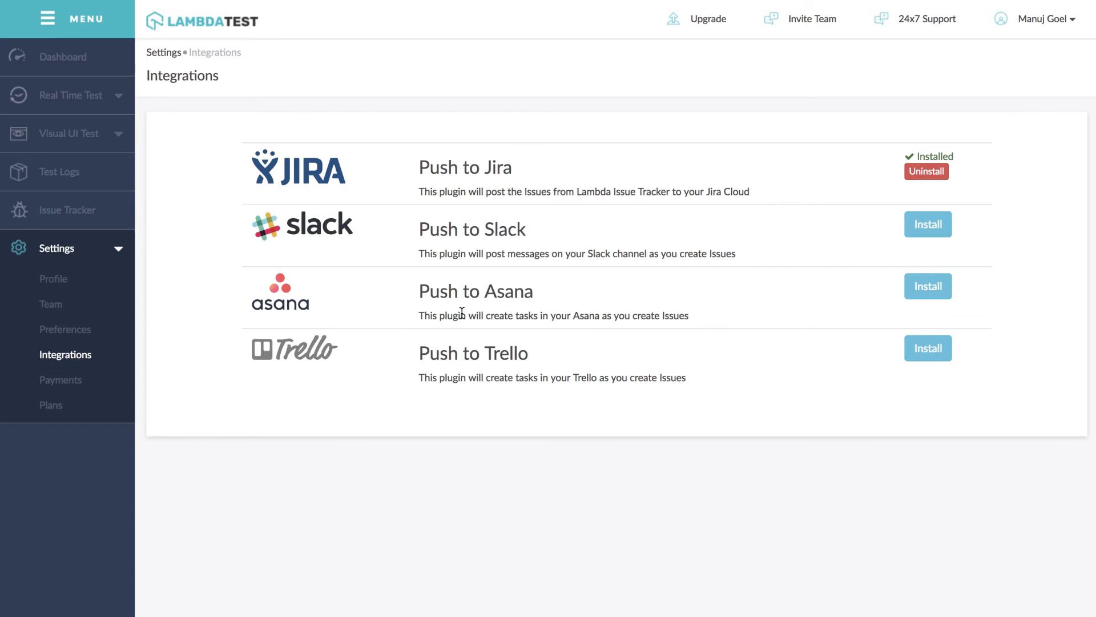
pyautogui.click(927, 168)
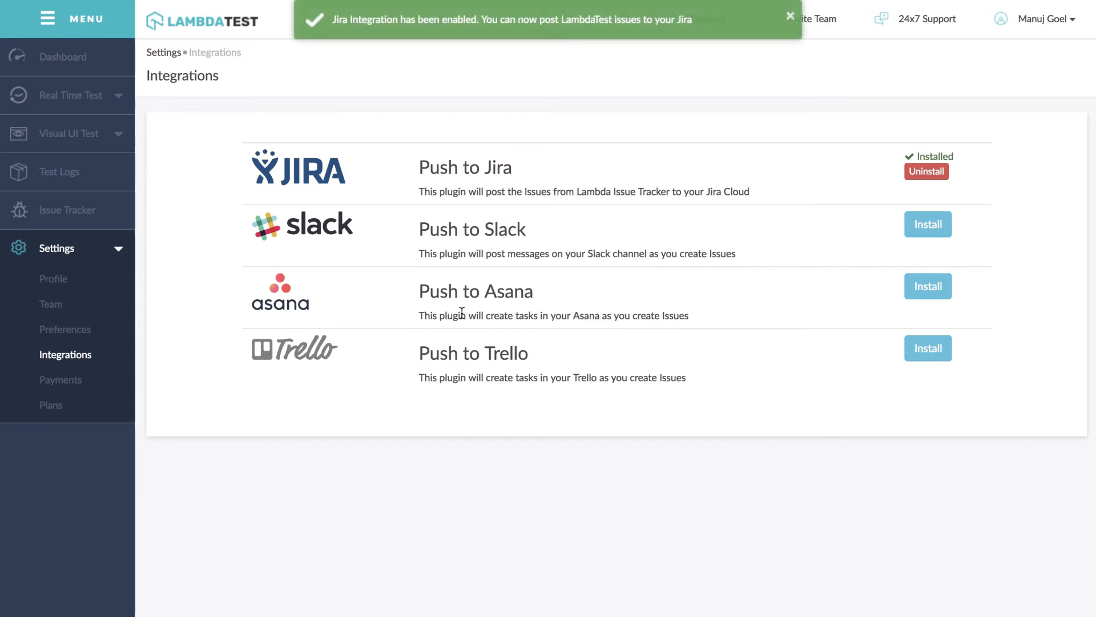
pyautogui.click(790, 16)
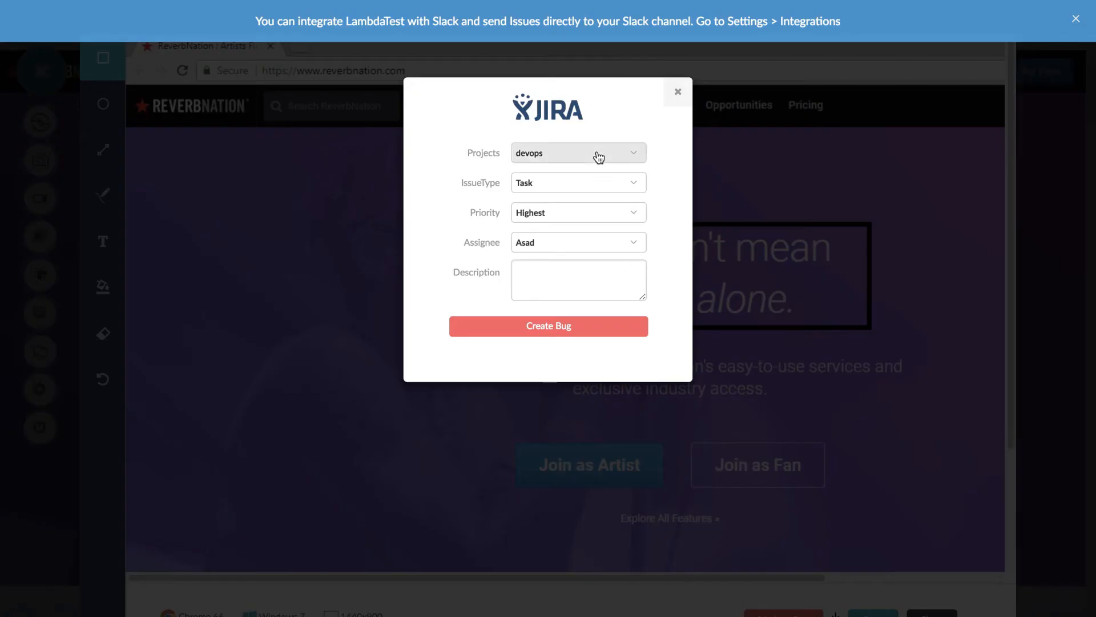
# Choose the DevOps 2.0 project and create the Alignment Issue bug in Jira
pyautogui.click(578, 182)
pyautogui.write('Alignment Issu')
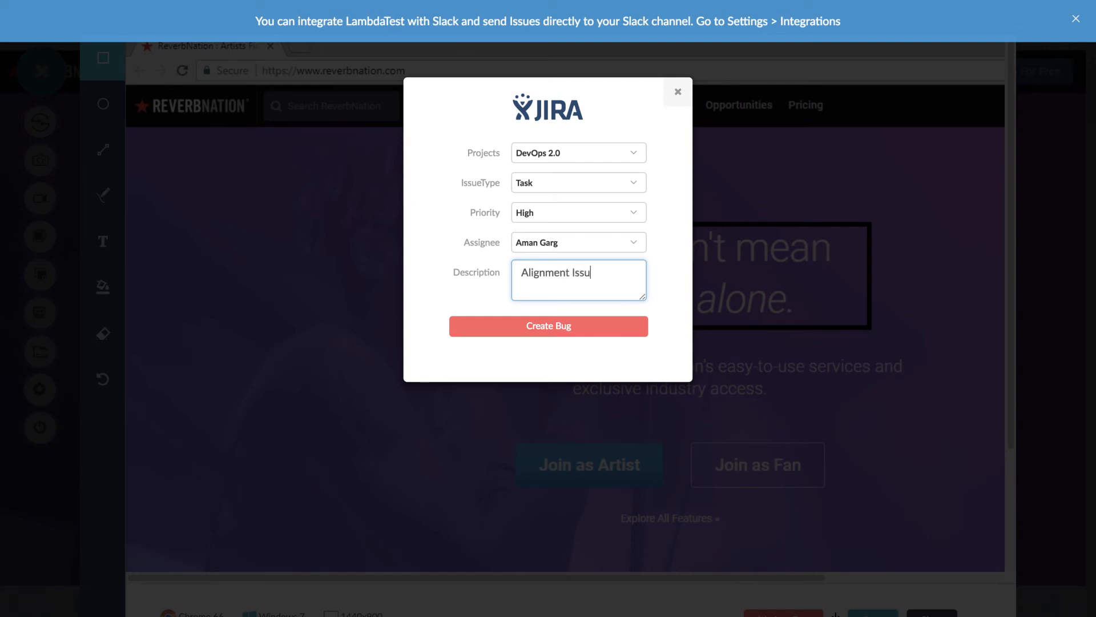
pyautogui.click(548, 326)
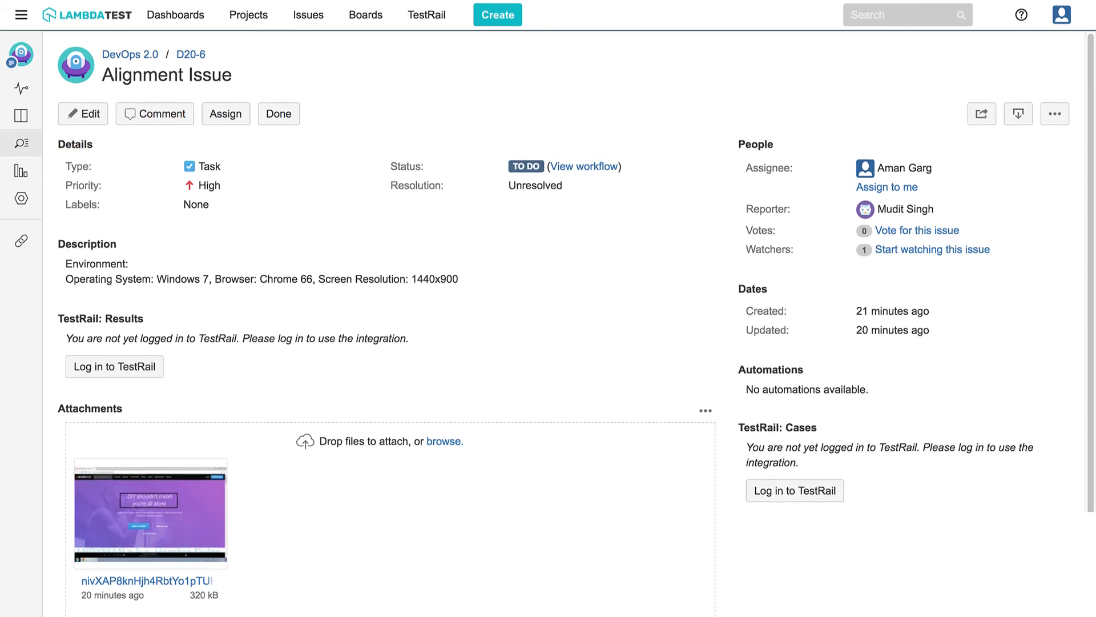
# Scroll the D20-6 issue down to its Attachments and Activity sections
pyautogui.scroll(-3)
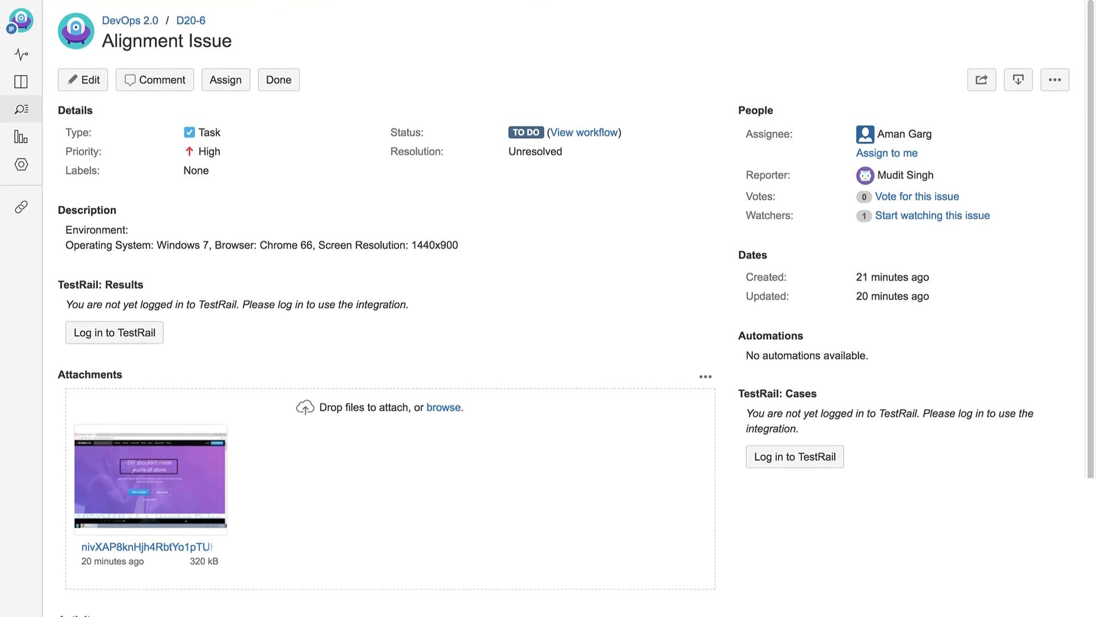
pyautogui.scroll(-3)
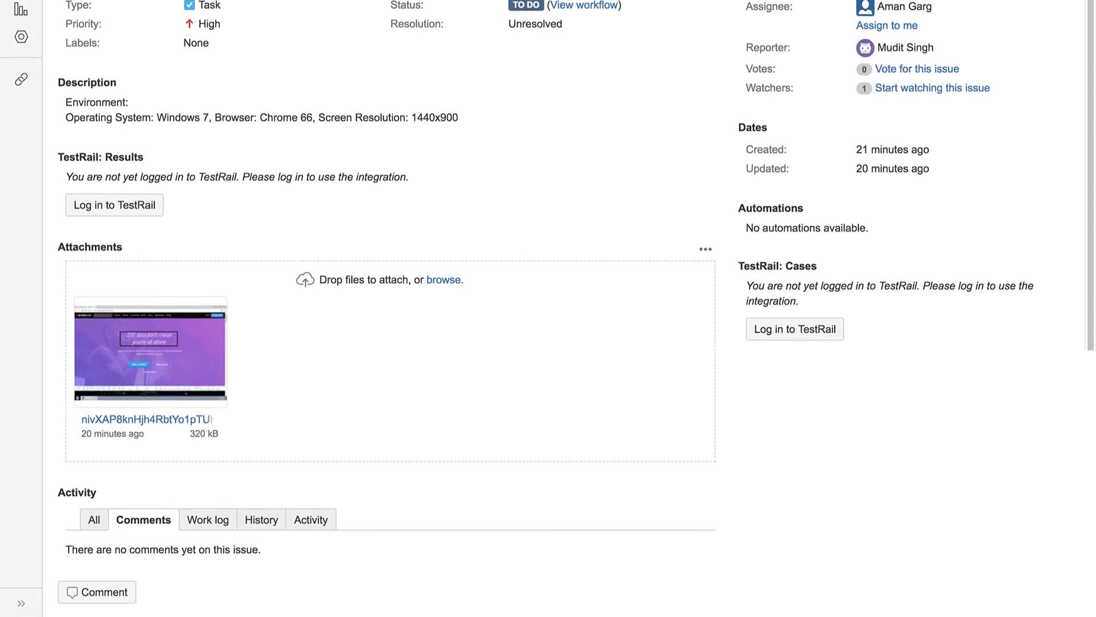
pyautogui.scroll(-3)
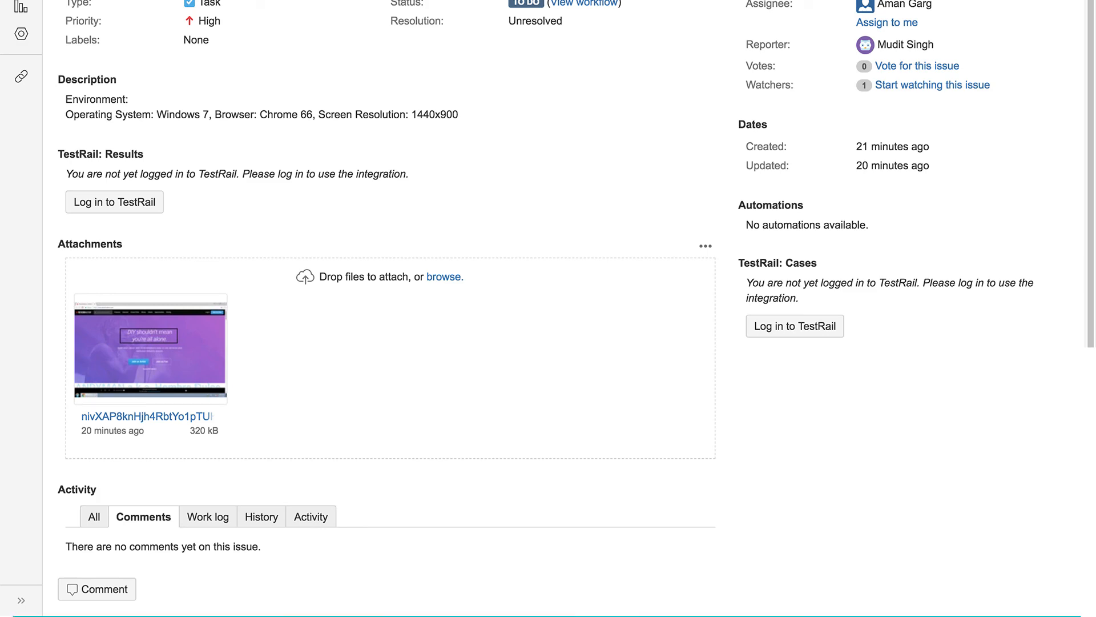
pyautogui.click(434, 495)
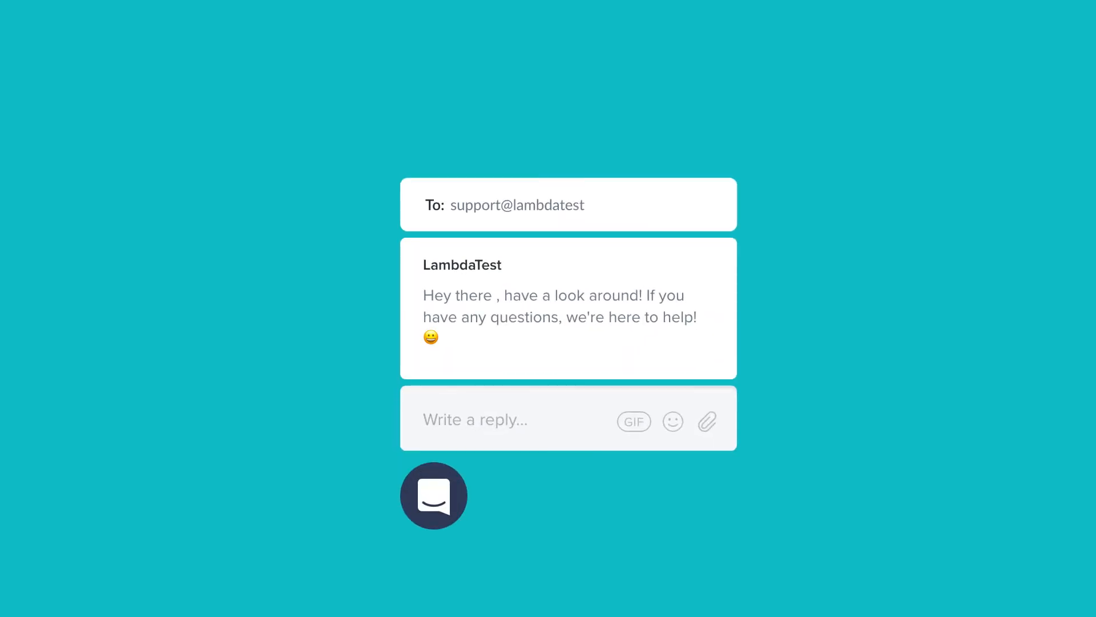
pyautogui.write('.com')
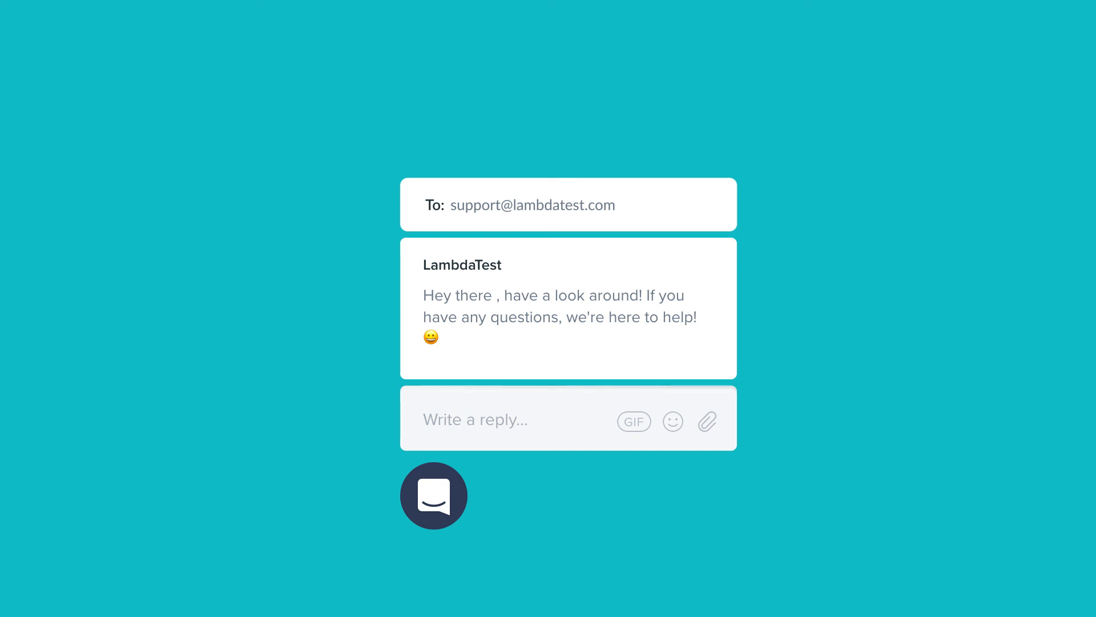